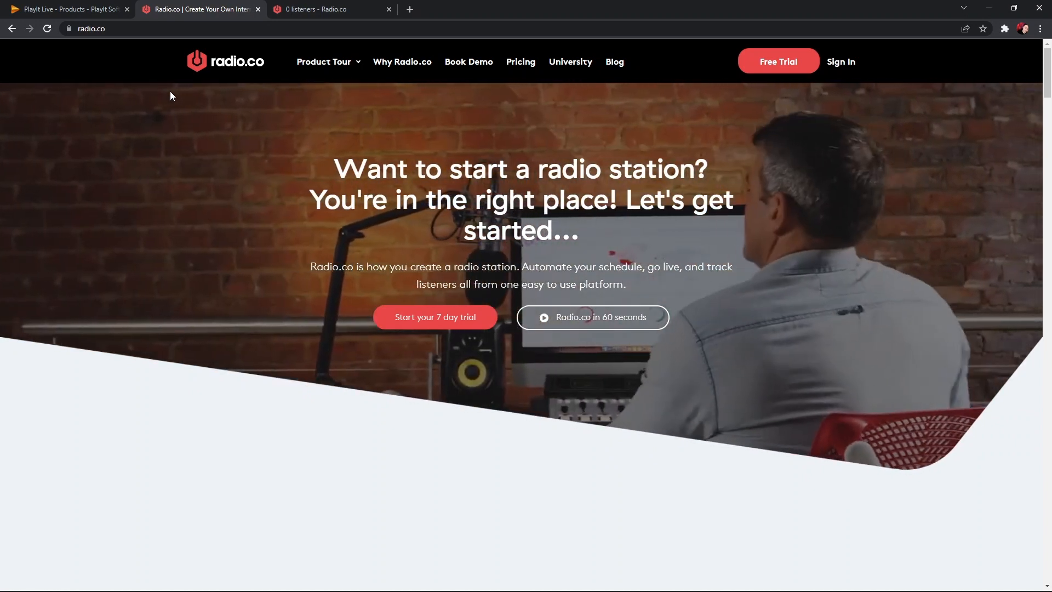
# - Switch to the PlayIt Live product page offering the free version 2.11 download
pyautogui.click(66, 8)
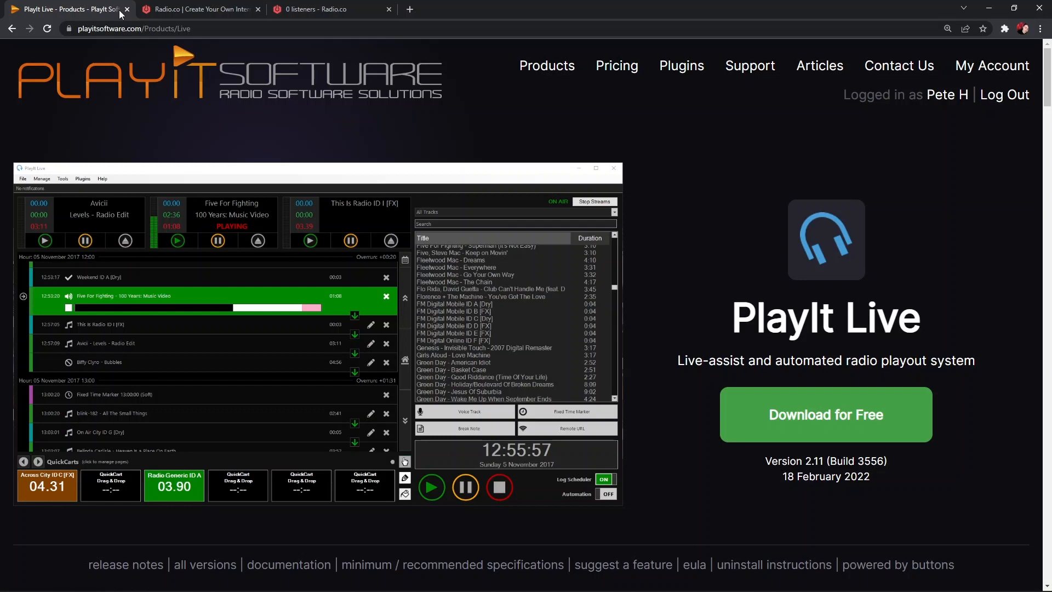
pyautogui.moveTo(36, 138)
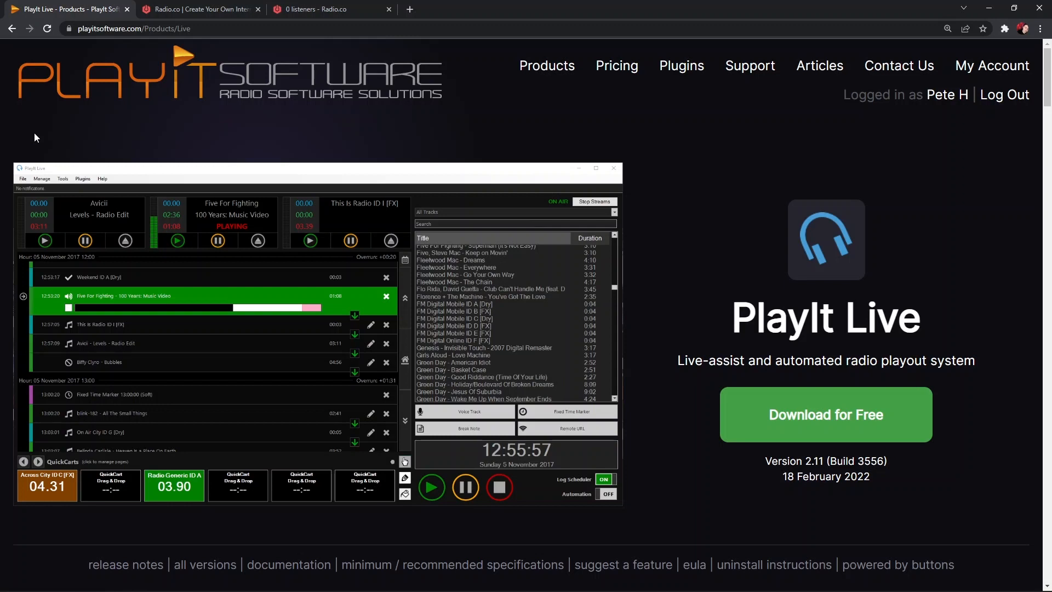
pyautogui.moveTo(173, 302)
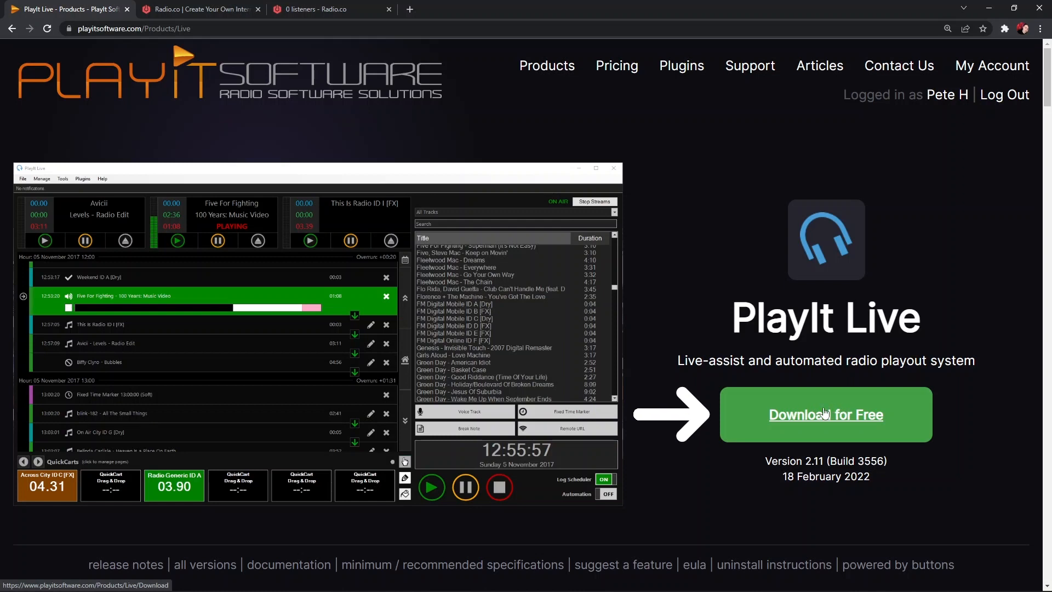
pyautogui.moveTo(821, 413)
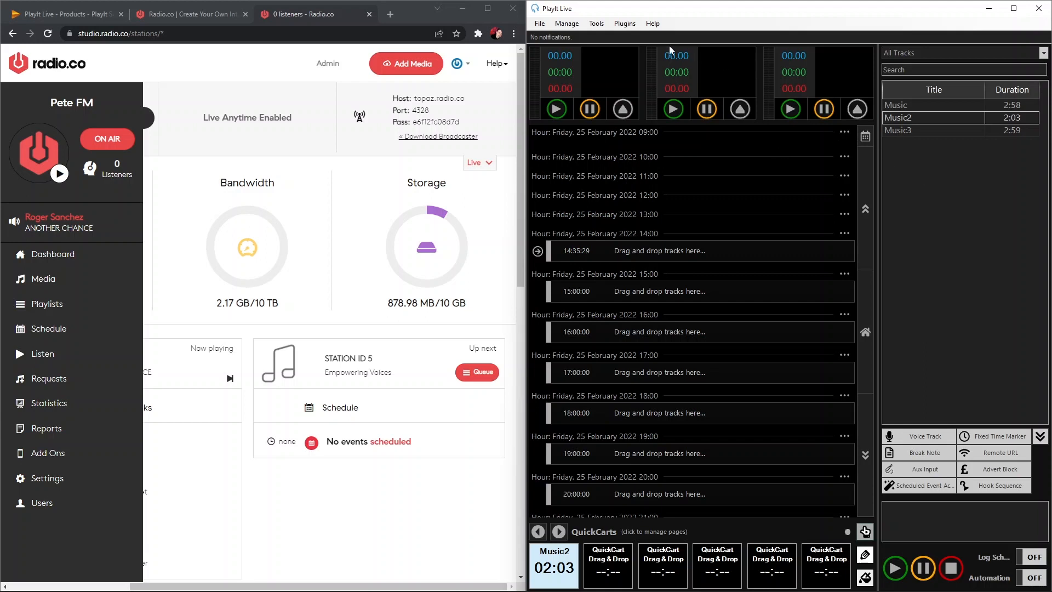
pyautogui.moveTo(222, 167)
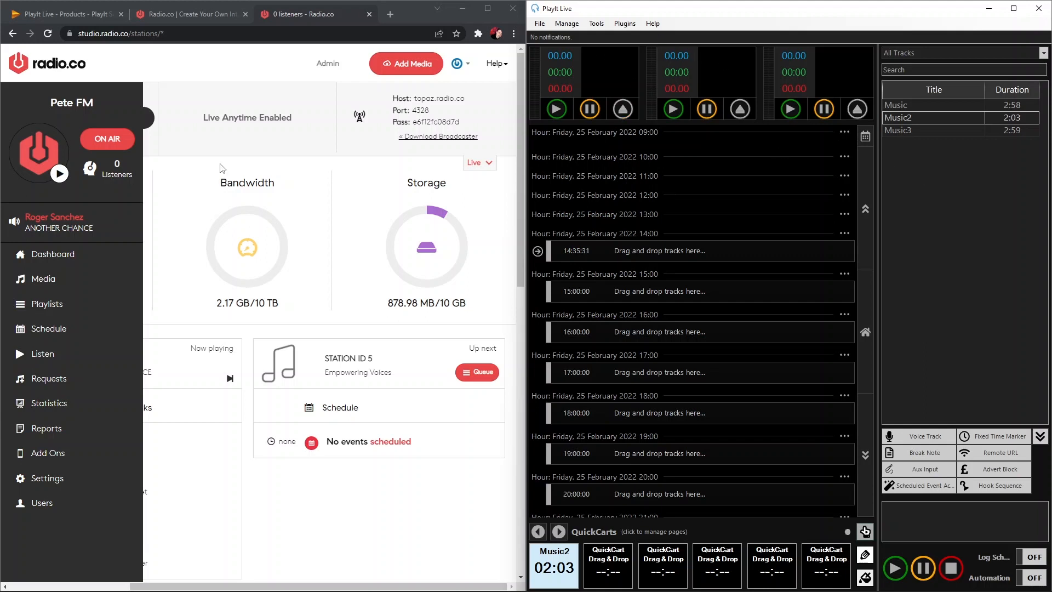
pyautogui.moveTo(623, 23)
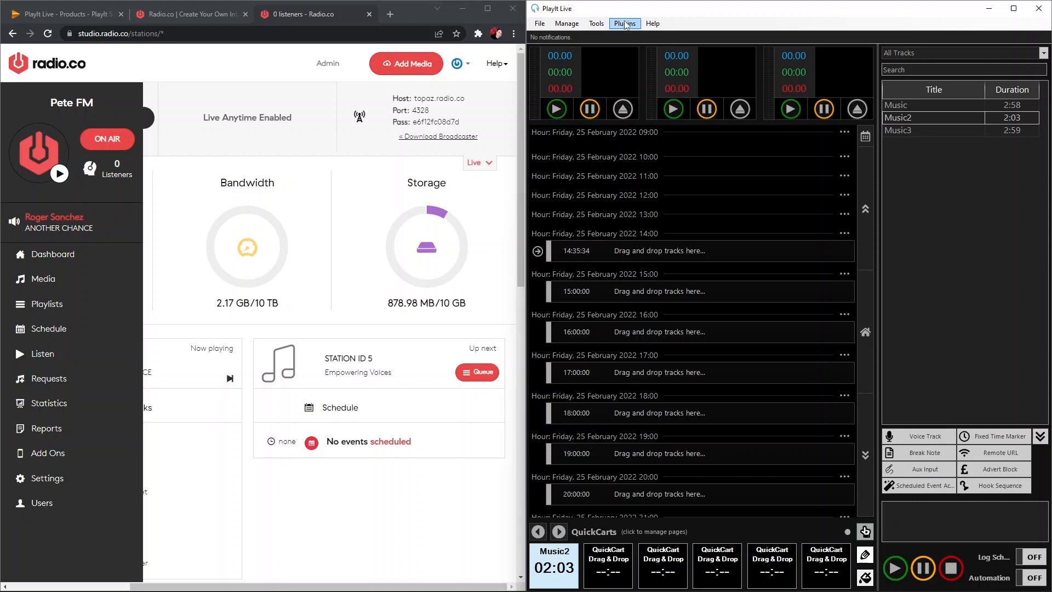
# - Install the free Internet Broadcast plugin (version 1.16) from the Plugin Gallery, accepting its terms
pyautogui.click(623, 23)
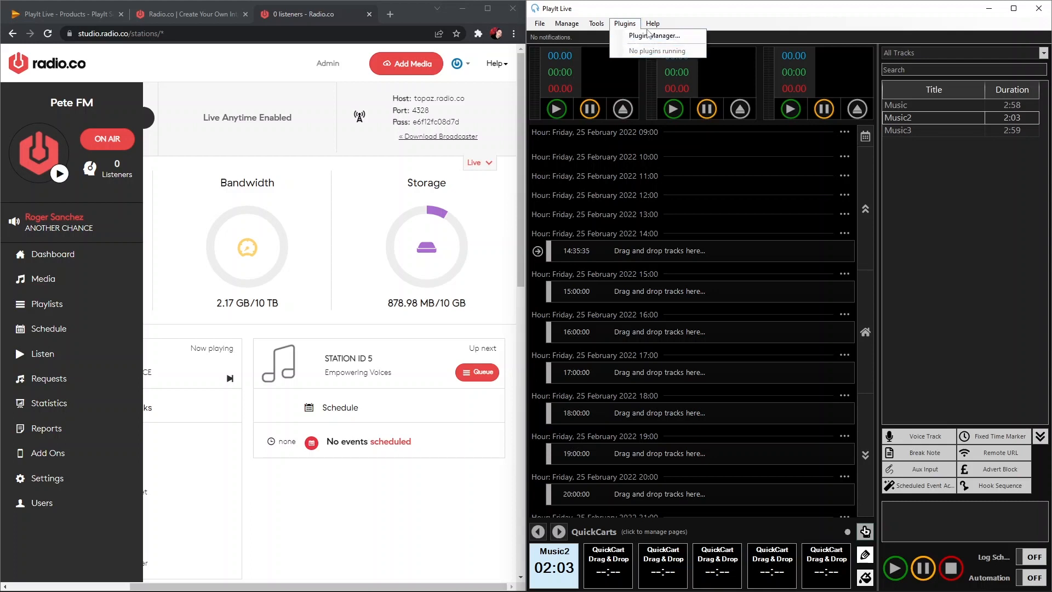
pyautogui.click(656, 36)
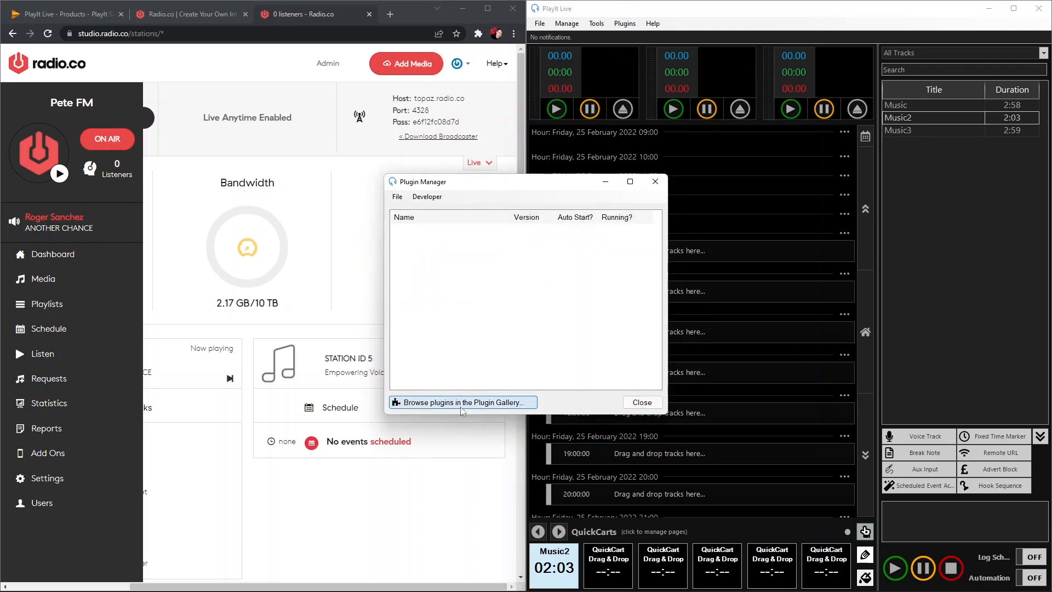
pyautogui.click(462, 401)
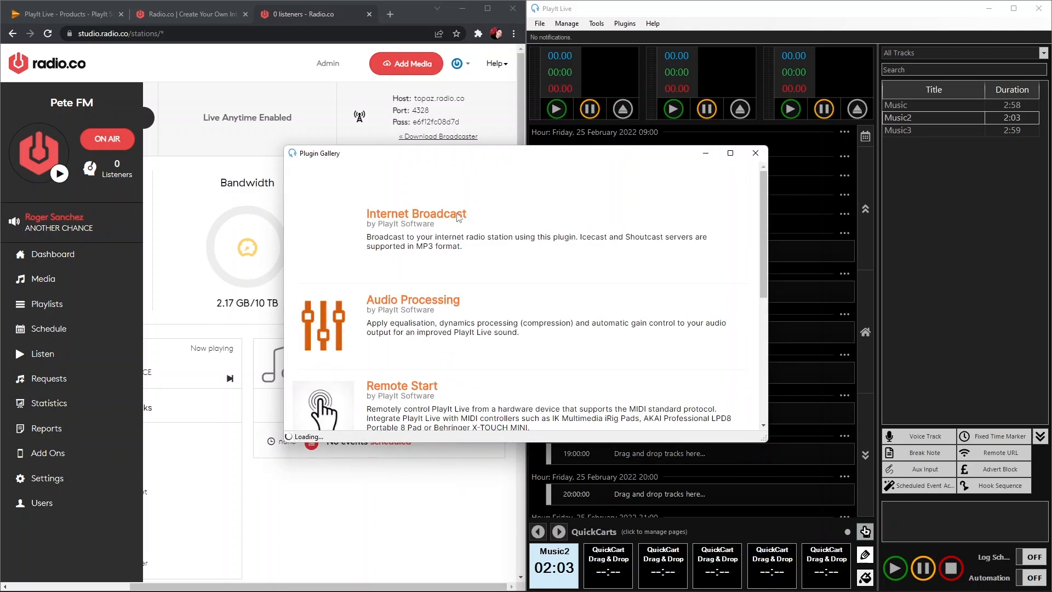
pyautogui.click(415, 213)
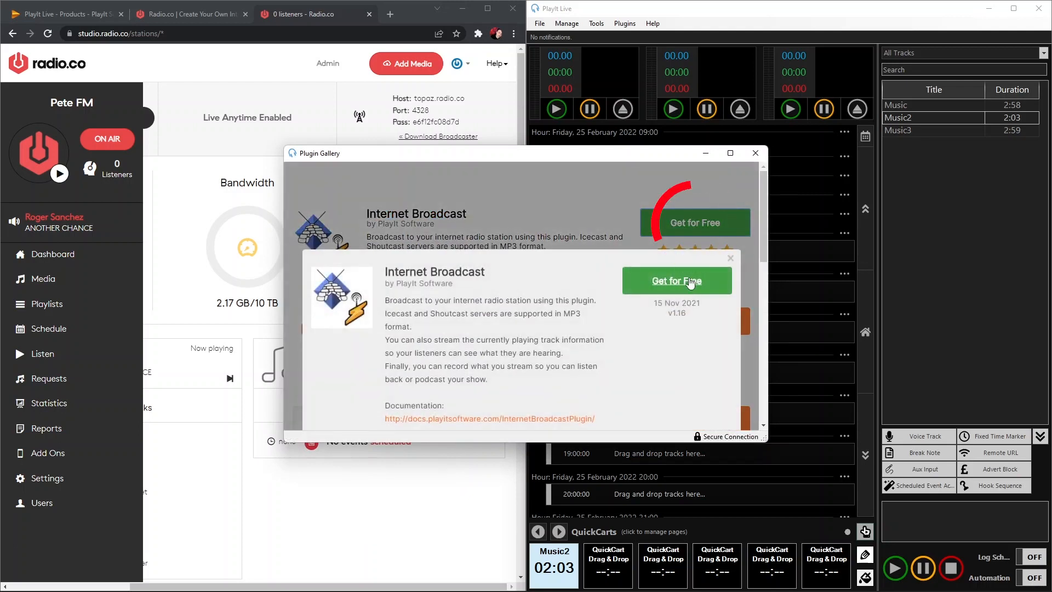
pyautogui.click(676, 280)
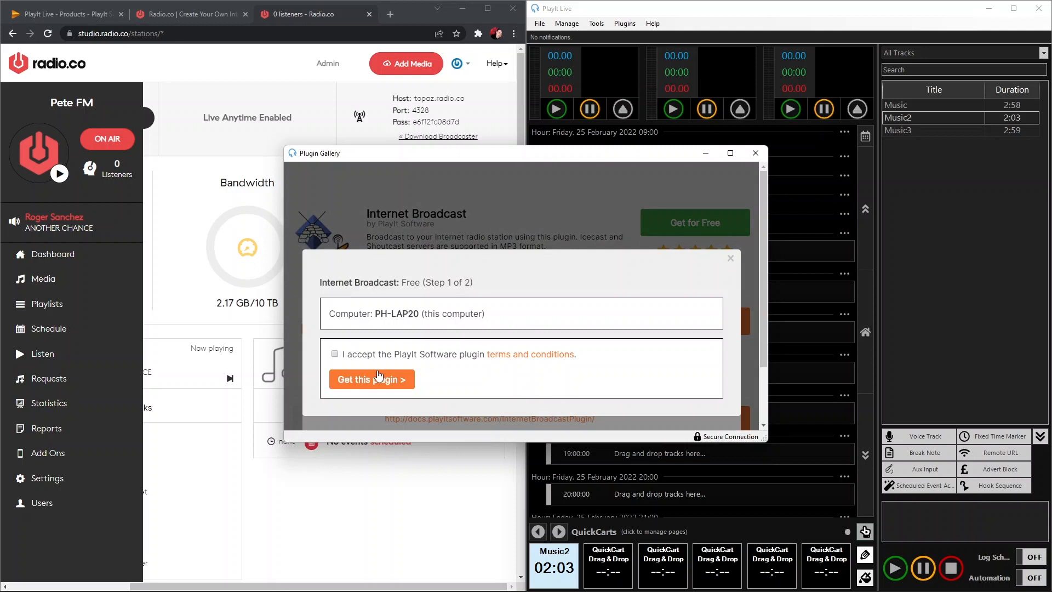
pyautogui.click(334, 353)
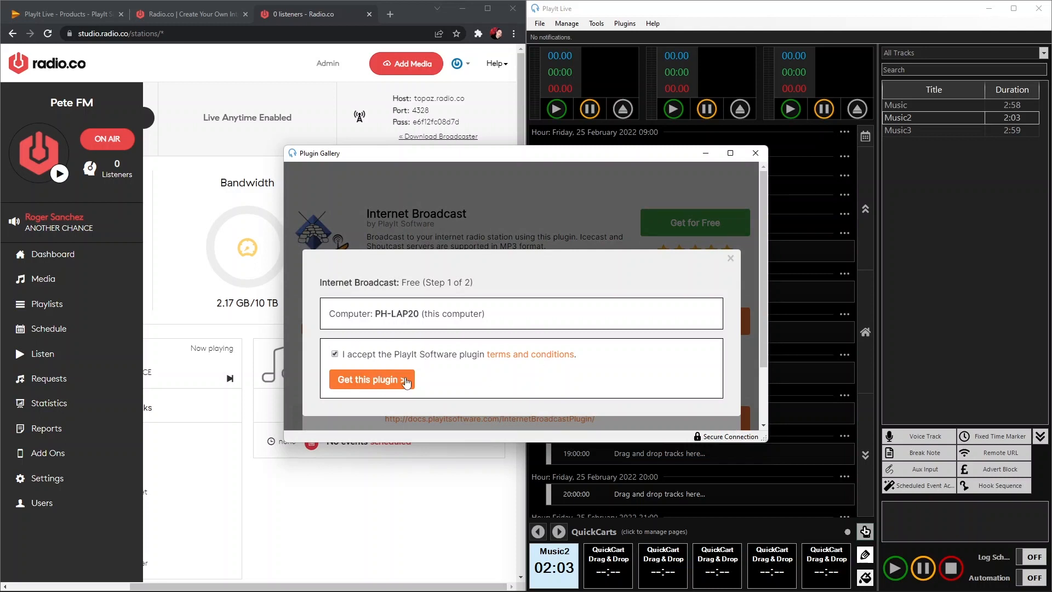
pyautogui.click(371, 379)
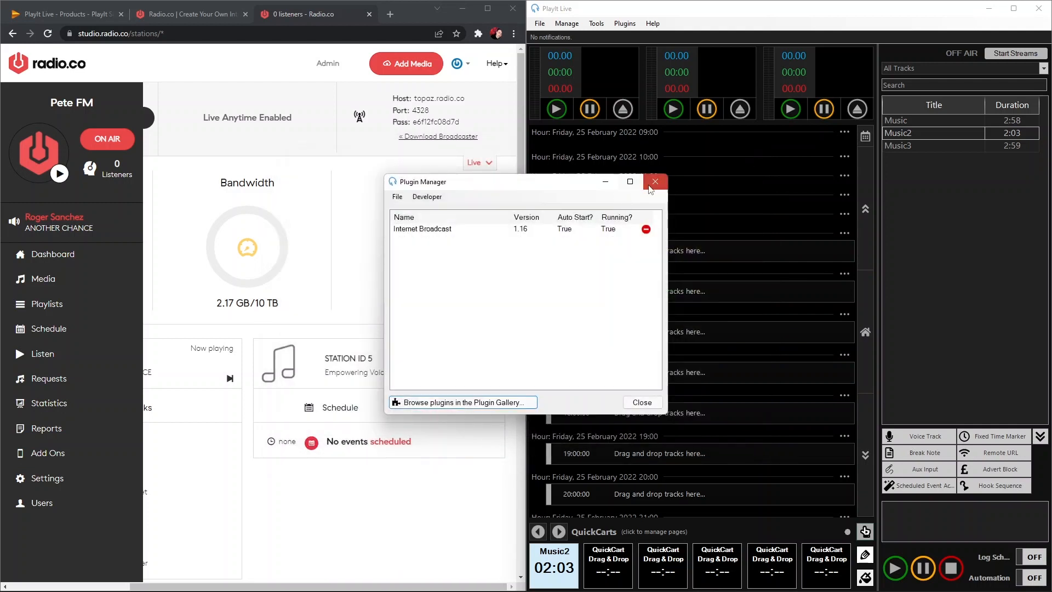
# - Open the Internet Broadcast plugin settings, add a new stream, and choose SHOUTcast V1
pyautogui.click(654, 182)
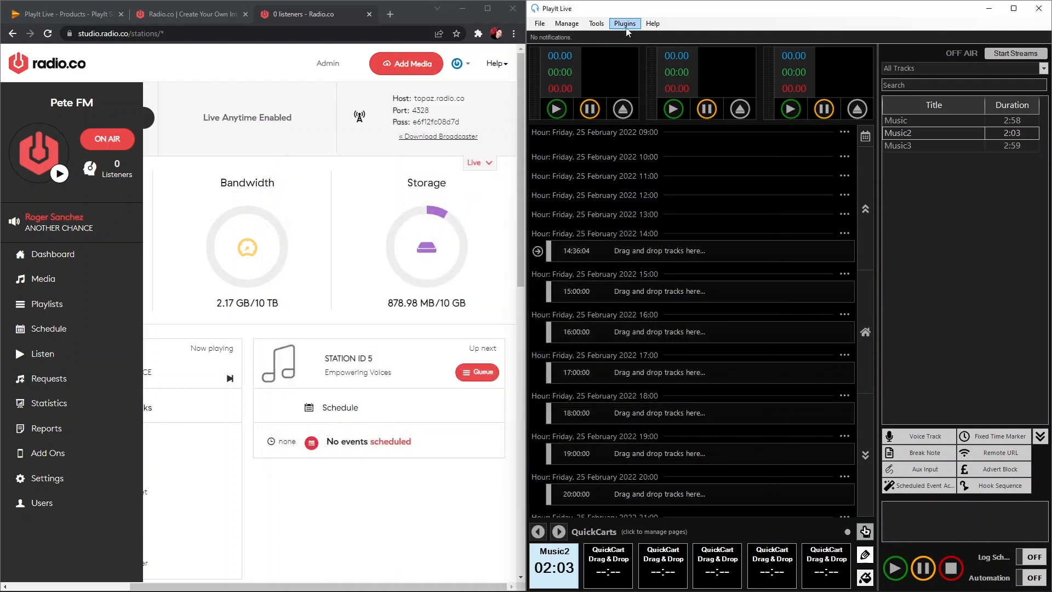
pyautogui.click(623, 23)
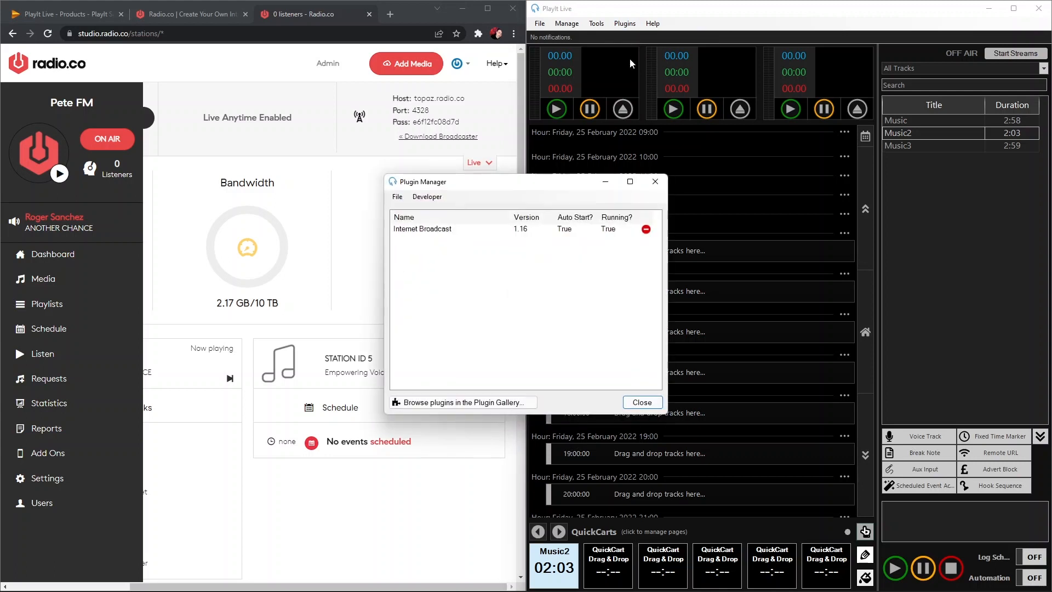
pyautogui.click(421, 229)
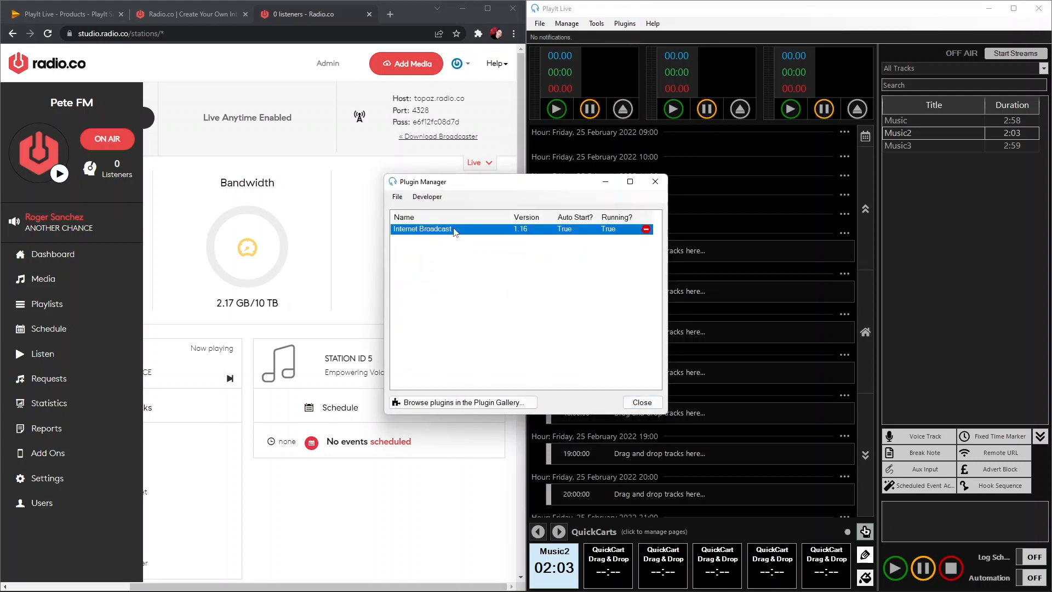
pyautogui.doubleClick(421, 229)
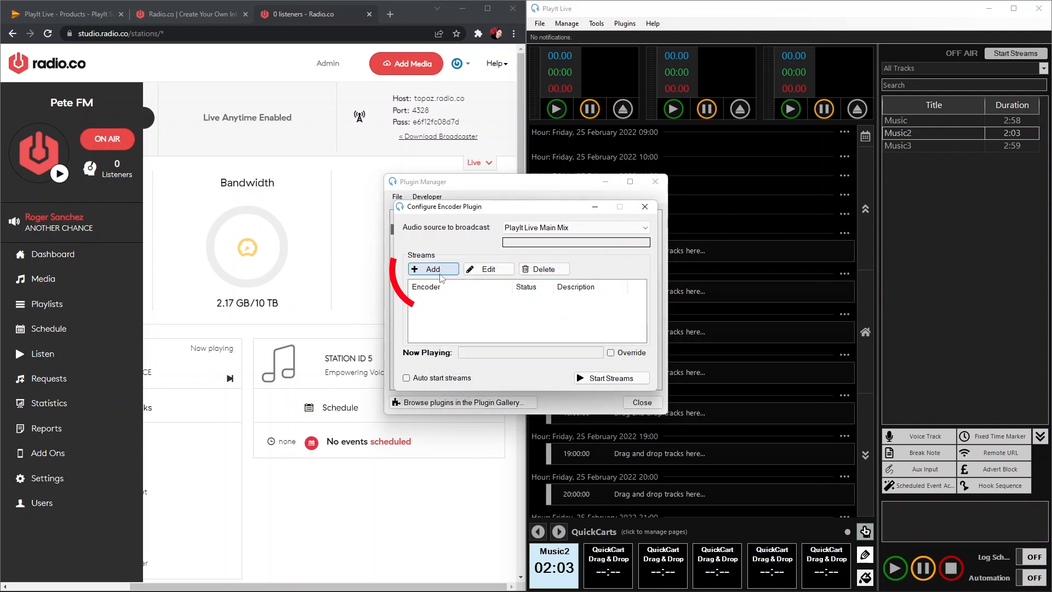
pyautogui.click(432, 268)
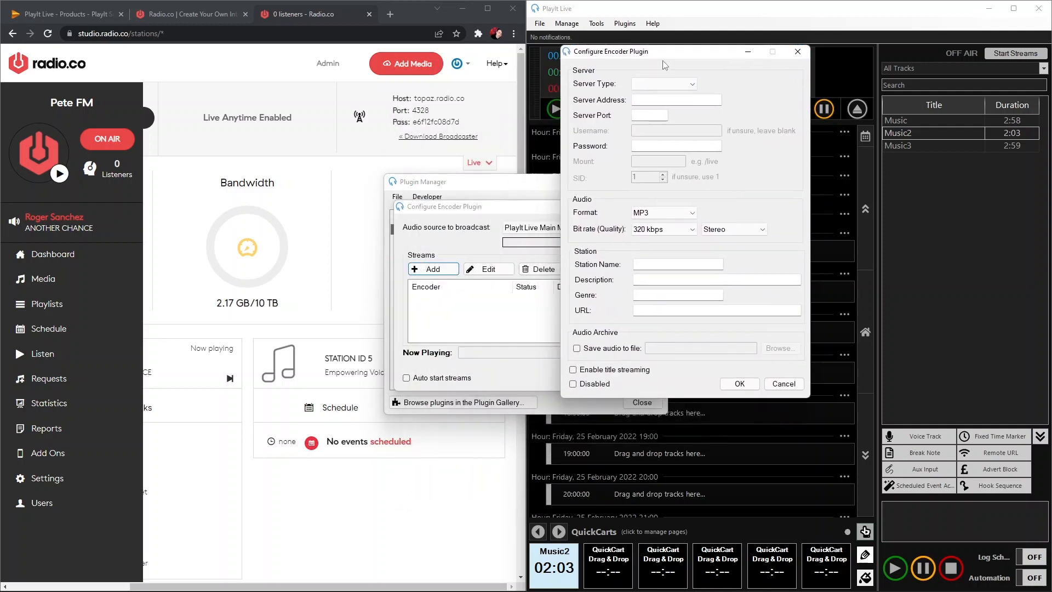
pyautogui.click(692, 84)
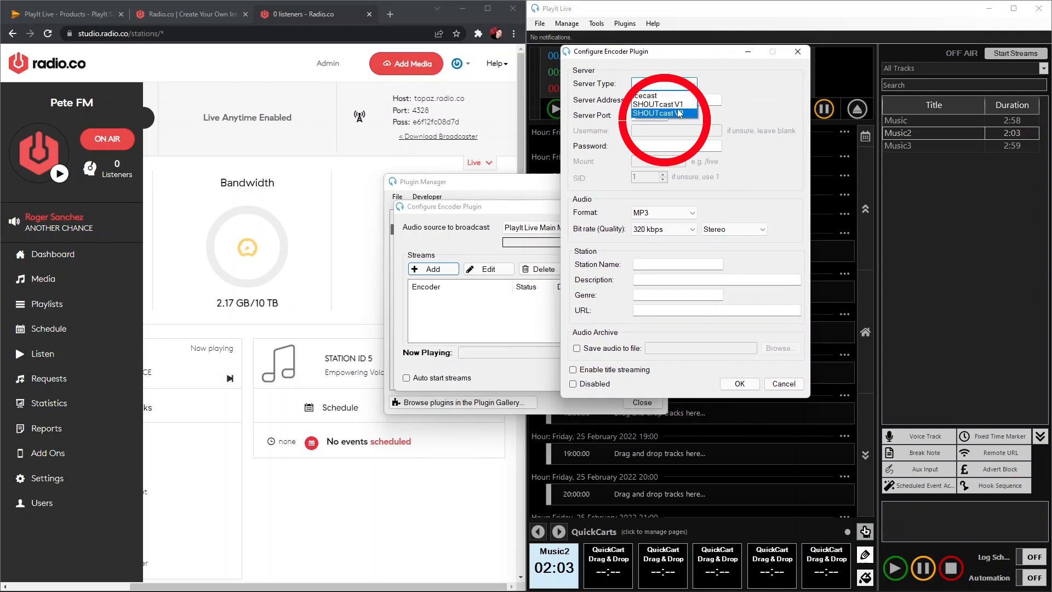
pyautogui.click(660, 103)
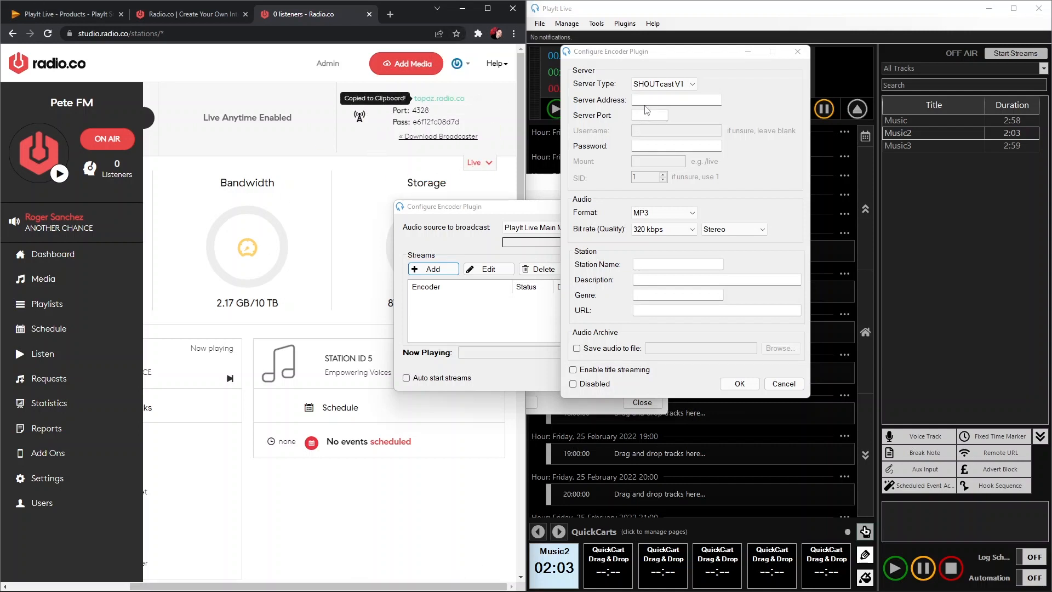
# - Add the Pete FM encoder for topaz.radio.co port 4328 with the station password at 128 kbps
pyautogui.write('topaz.radio.co')
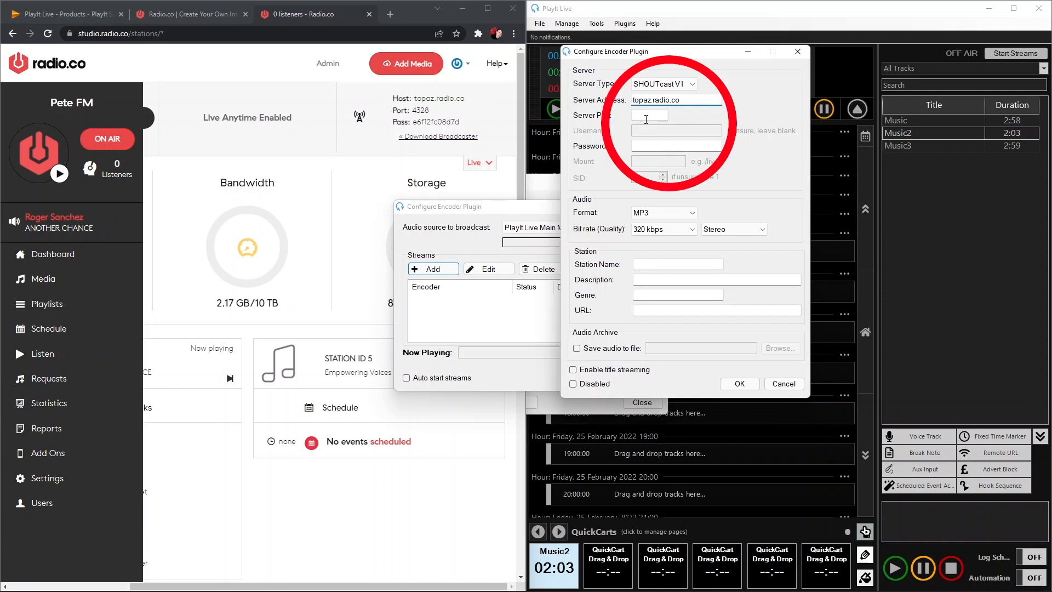
pyautogui.write('4')
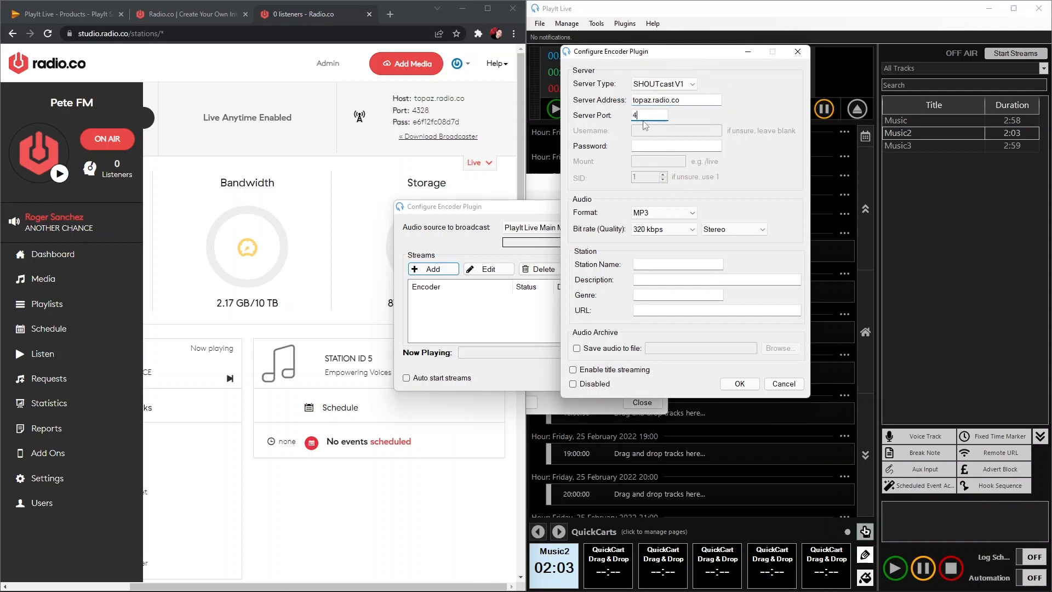
pyautogui.write('328')
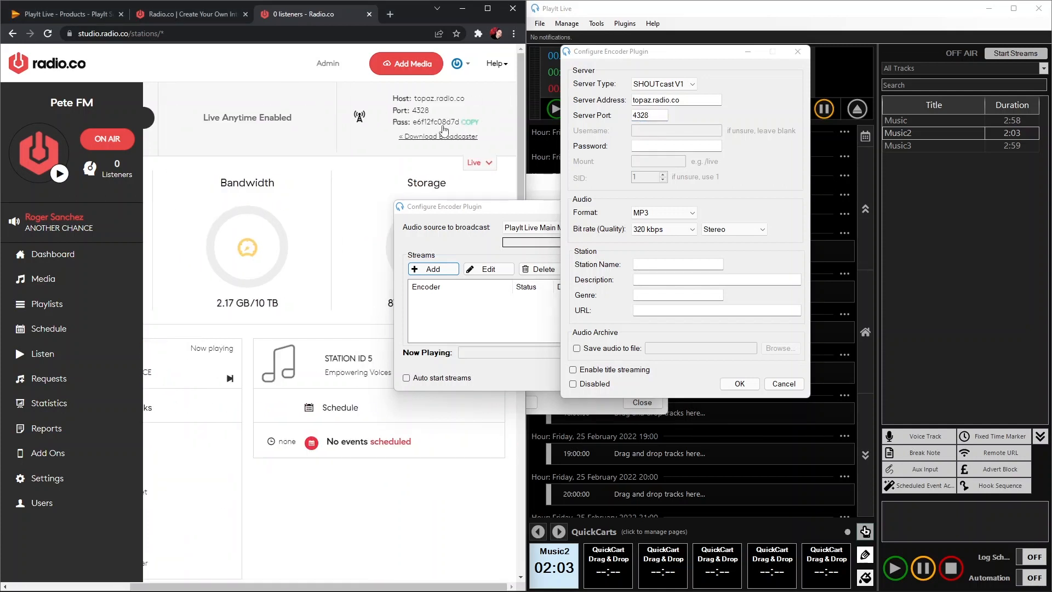
pyautogui.click(470, 121)
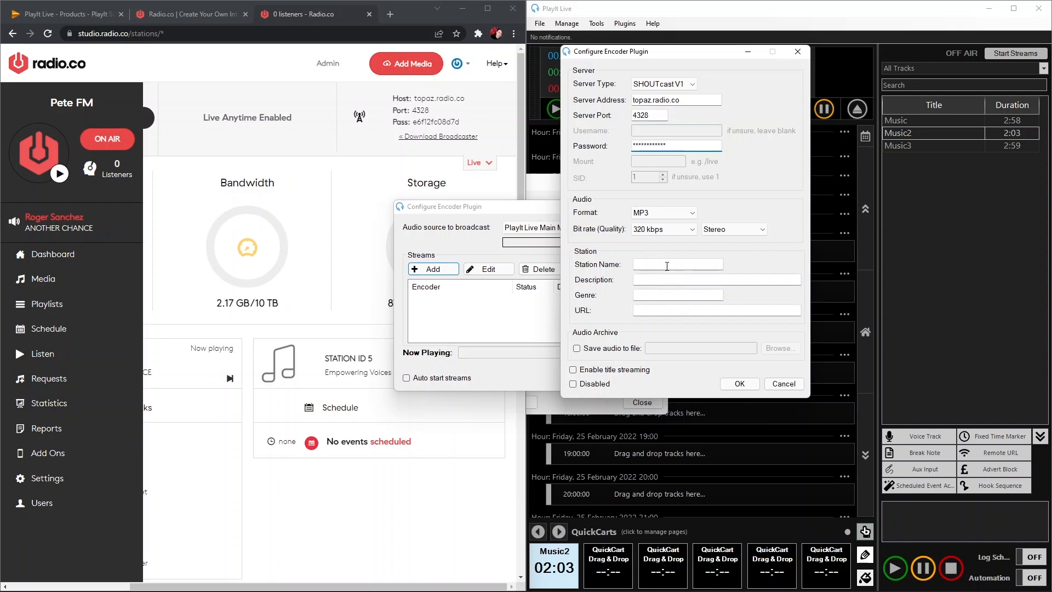
pyautogui.write('Pete FM')
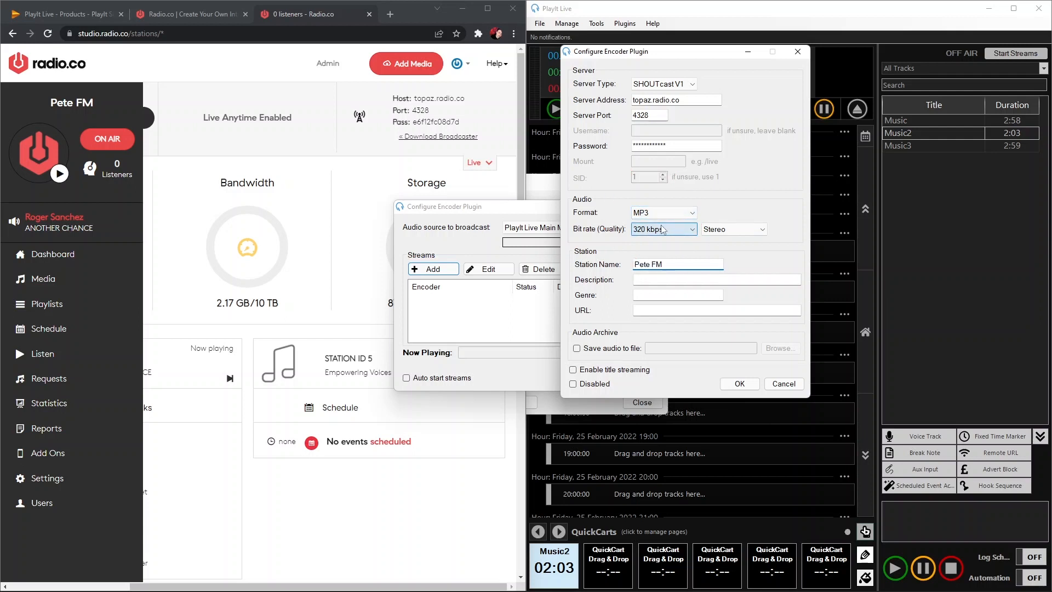
pyautogui.click(661, 229)
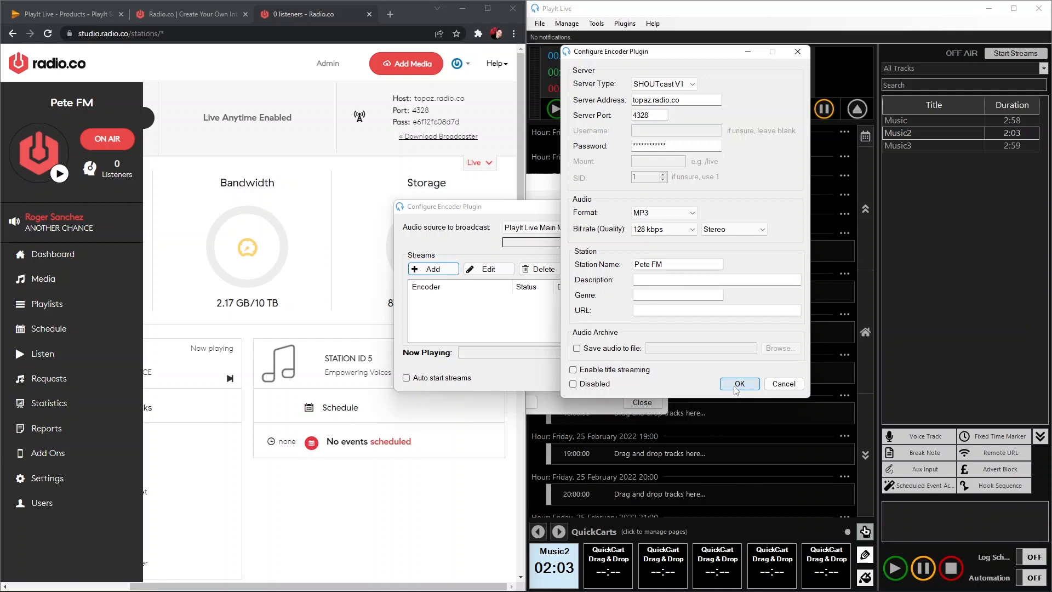
pyautogui.click(738, 383)
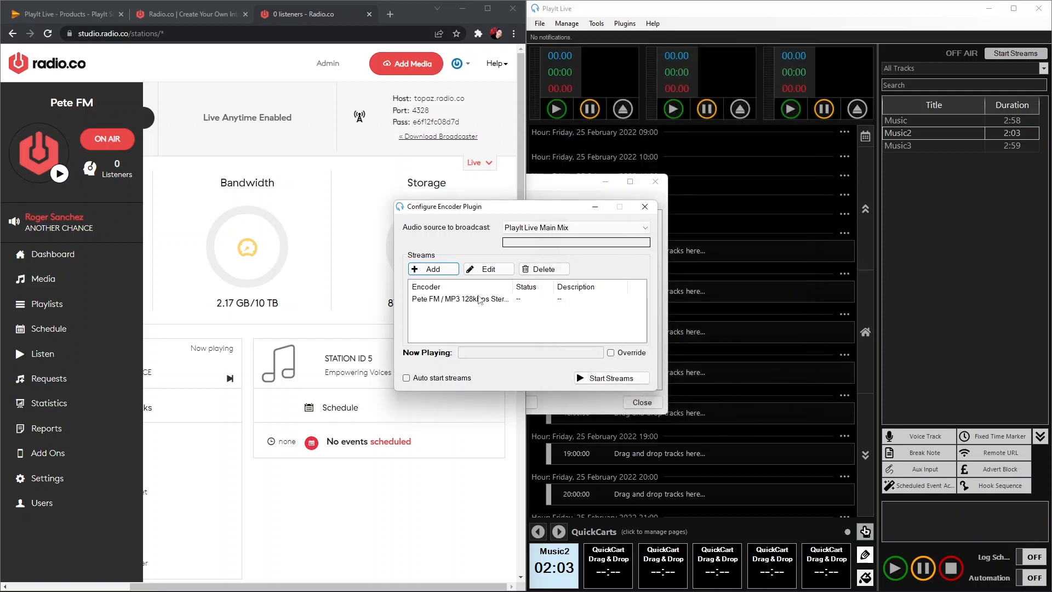
pyautogui.moveTo(411, 236)
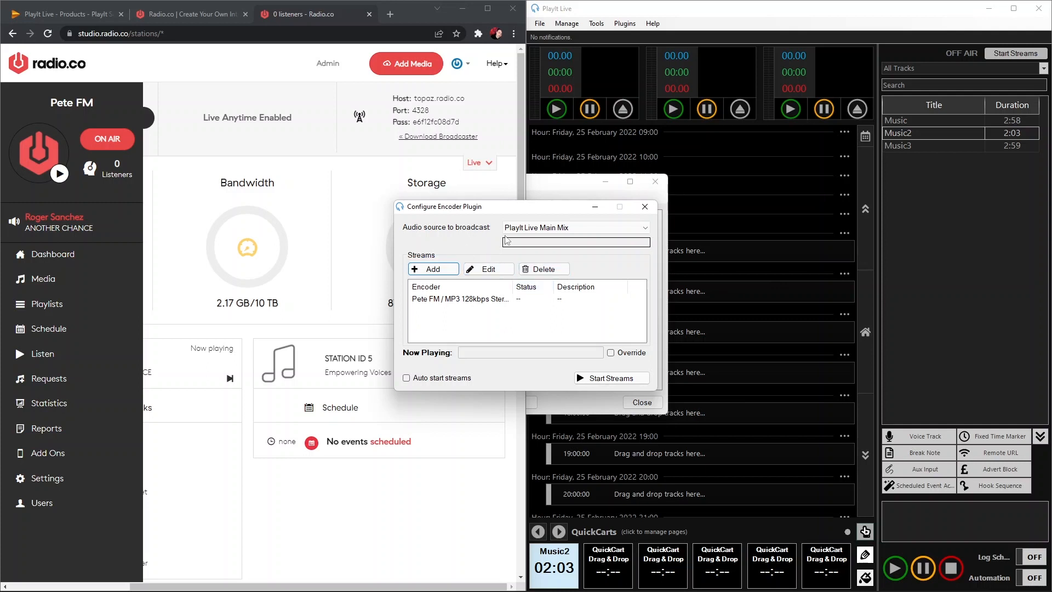
# - Close the Configure Encoder Plugin window to return to the Manage Plugins list
pyautogui.click(573, 227)
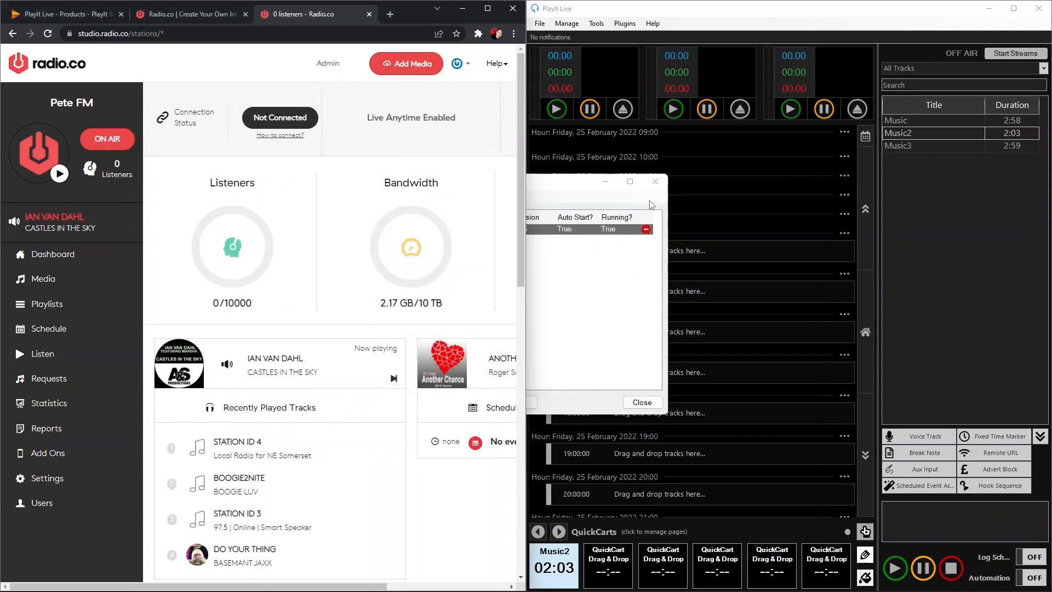
# - Play the Music2 cart and start the broadcast streams so the station goes on air
pyautogui.click(640, 401)
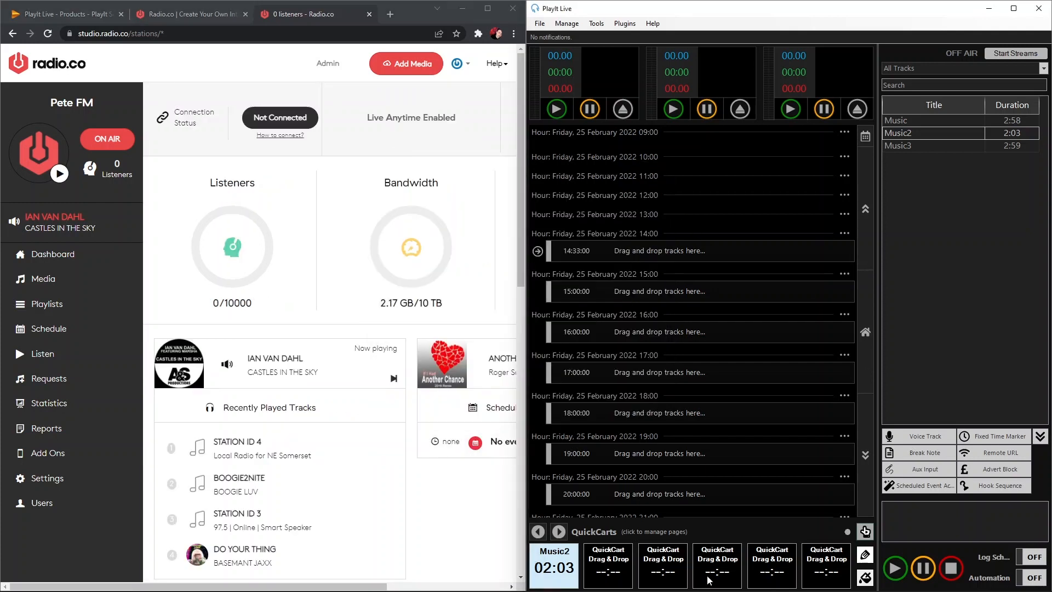
pyautogui.click(553, 565)
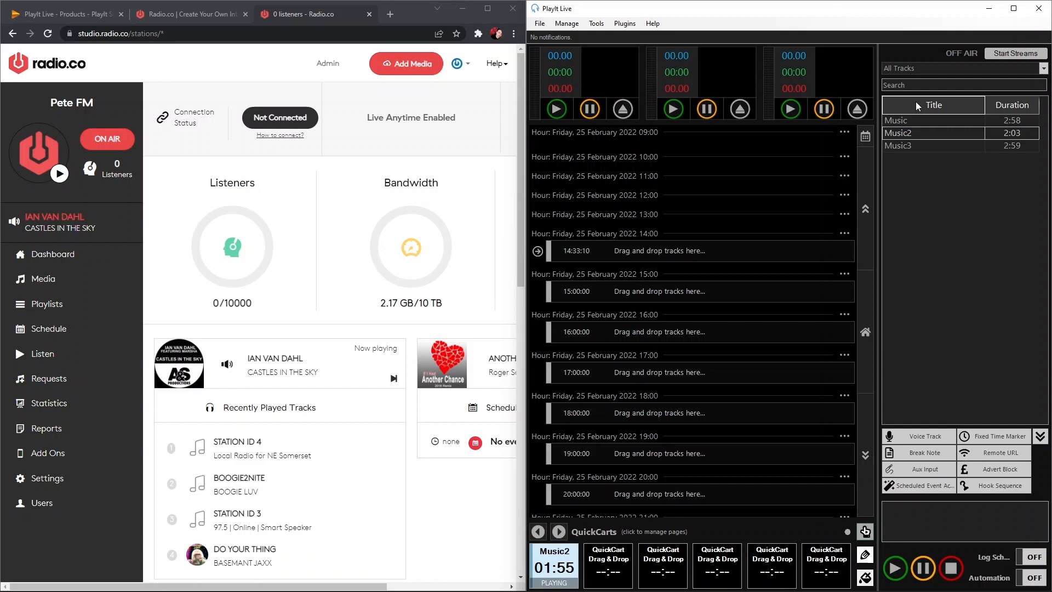
pyautogui.click(1015, 53)
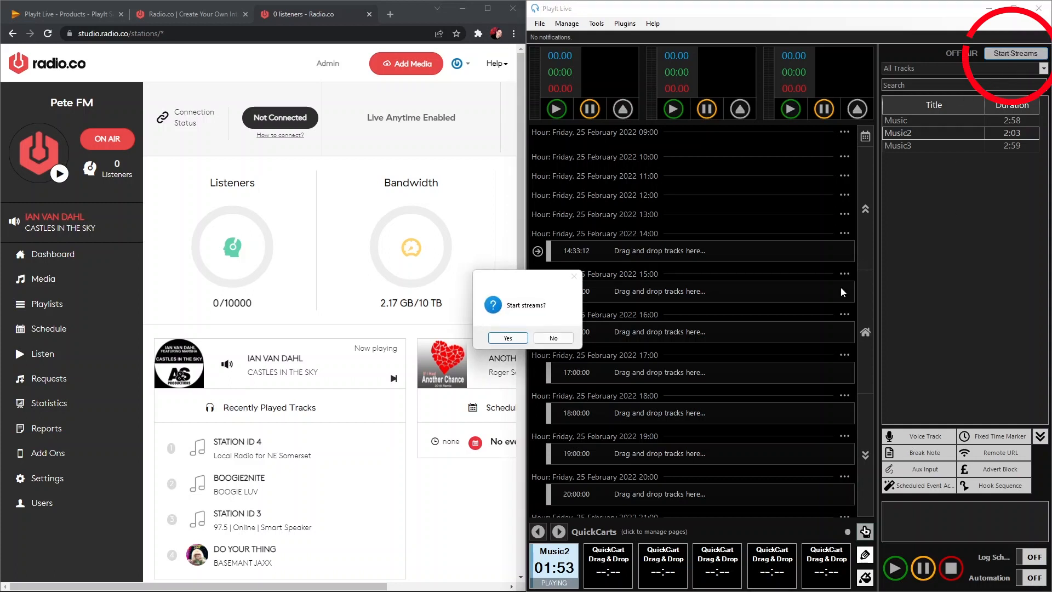
pyautogui.click(552, 337)
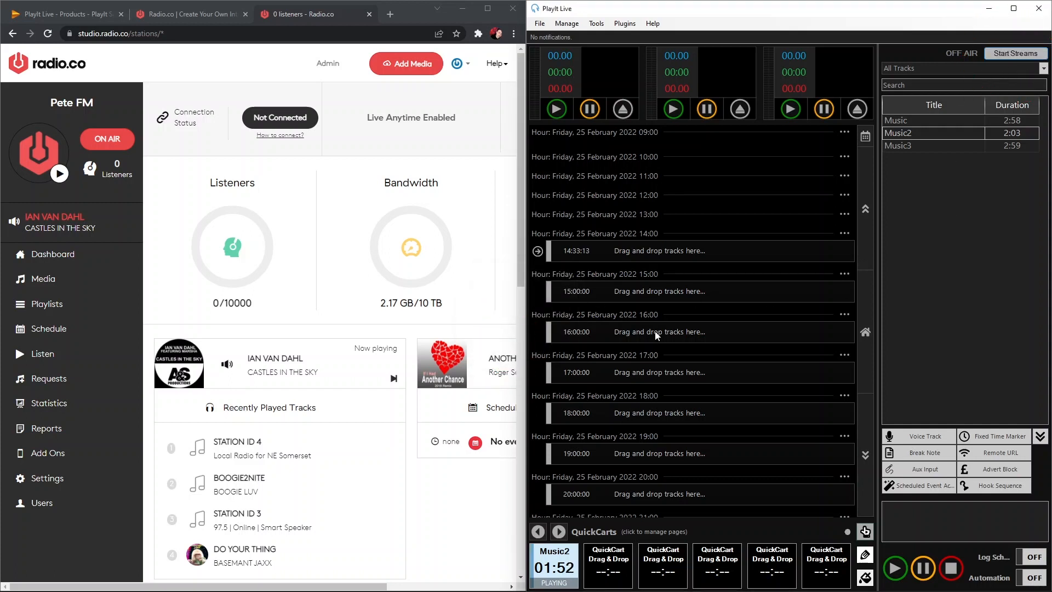
pyautogui.click(1013, 53)
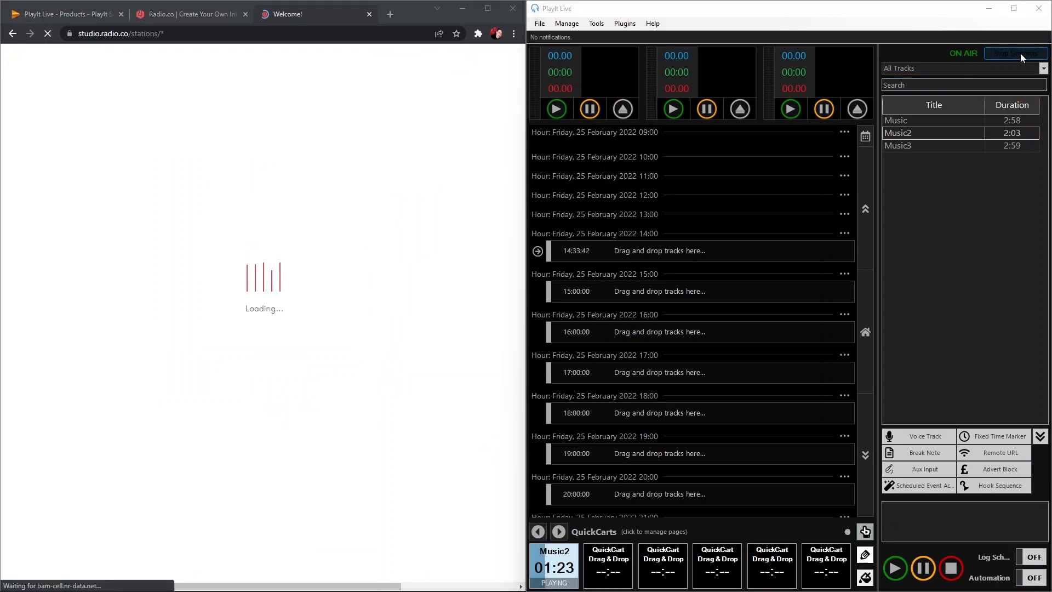
pyautogui.click(1015, 53)
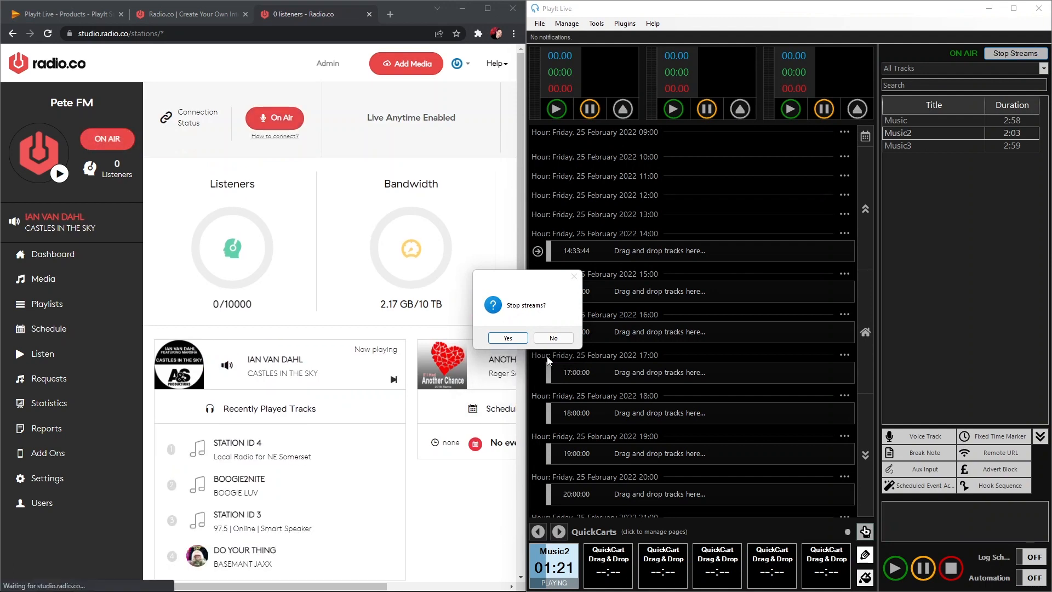
# - Stop the streams, disconnect the live source on the Radio.co dashboard, and show the Radio.co homepage
pyautogui.click(553, 337)
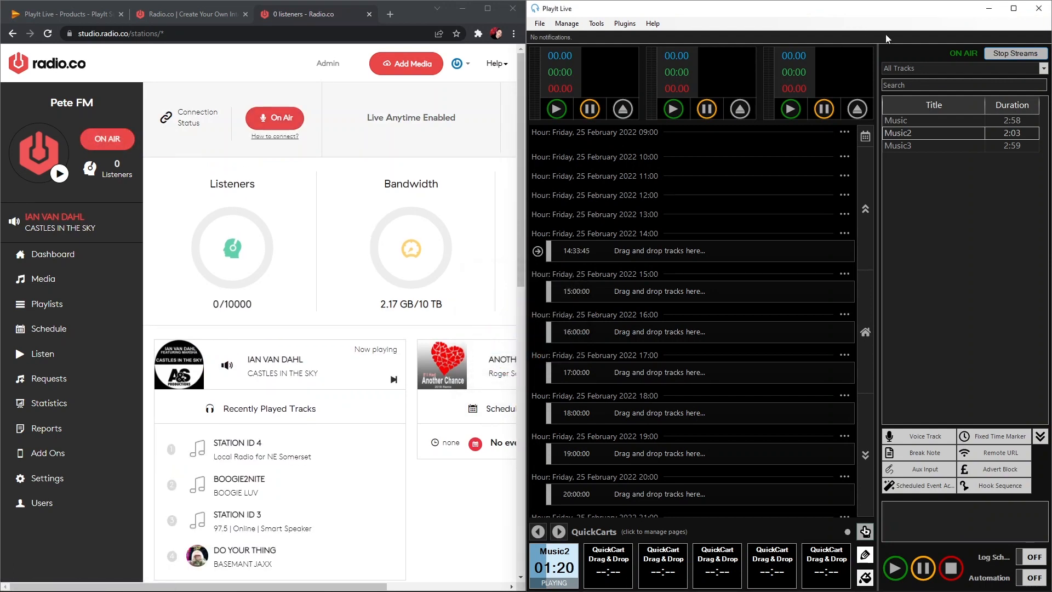
pyautogui.click(1014, 53)
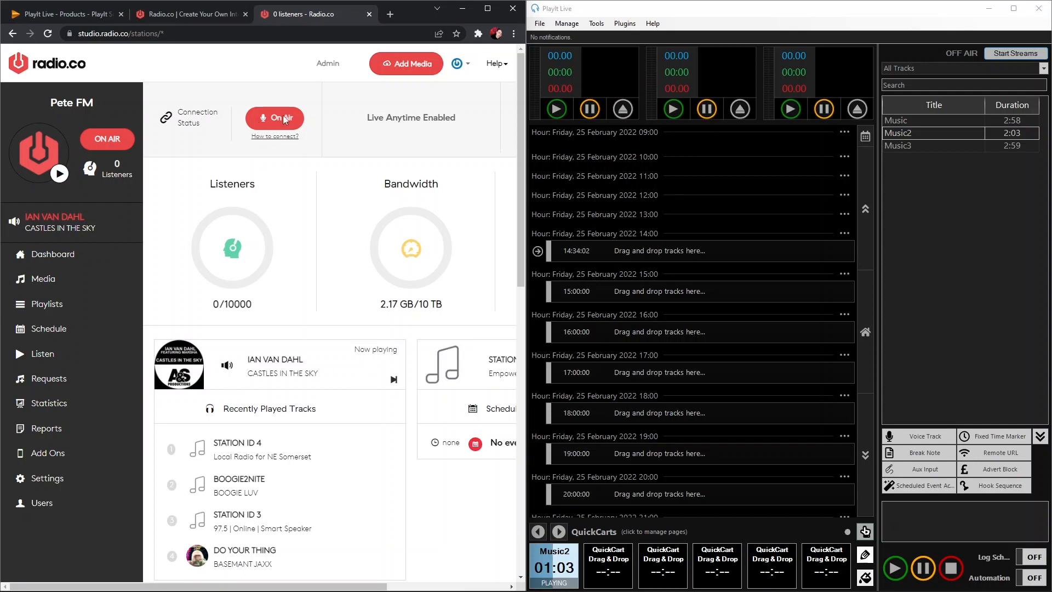
pyautogui.click(275, 117)
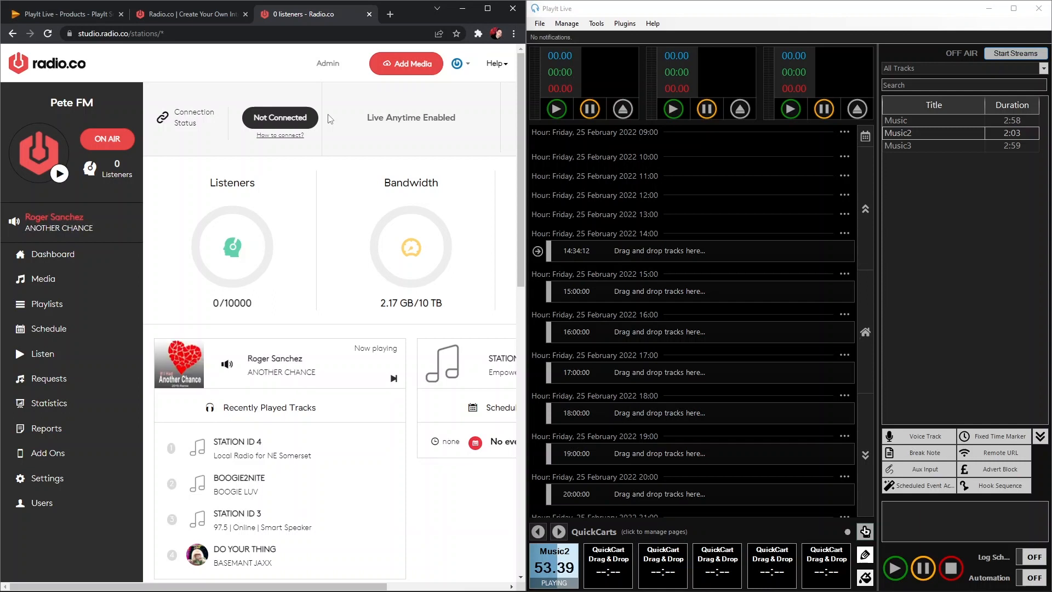
pyautogui.click(194, 13)
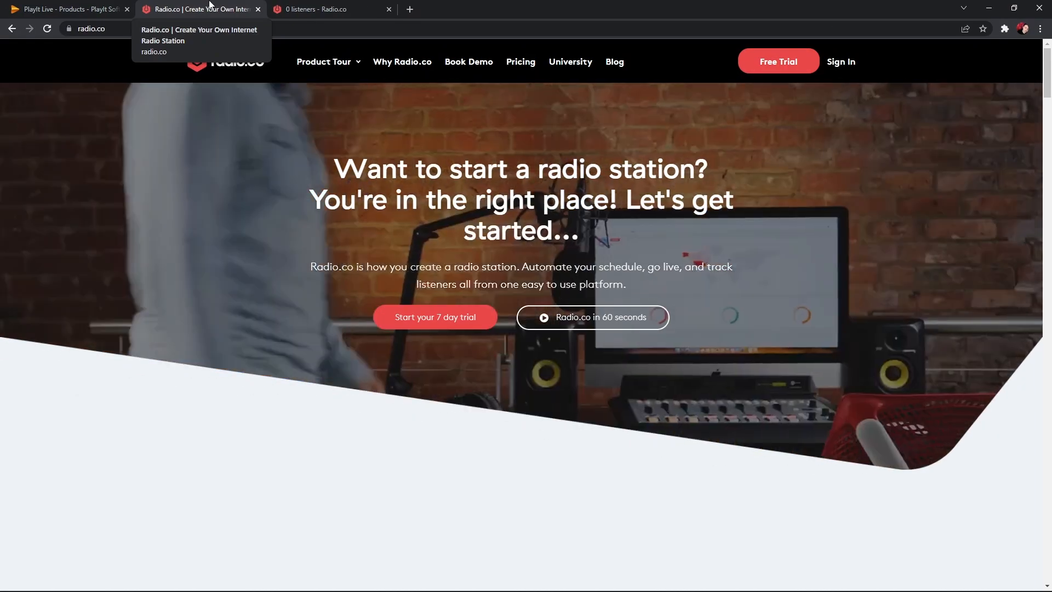